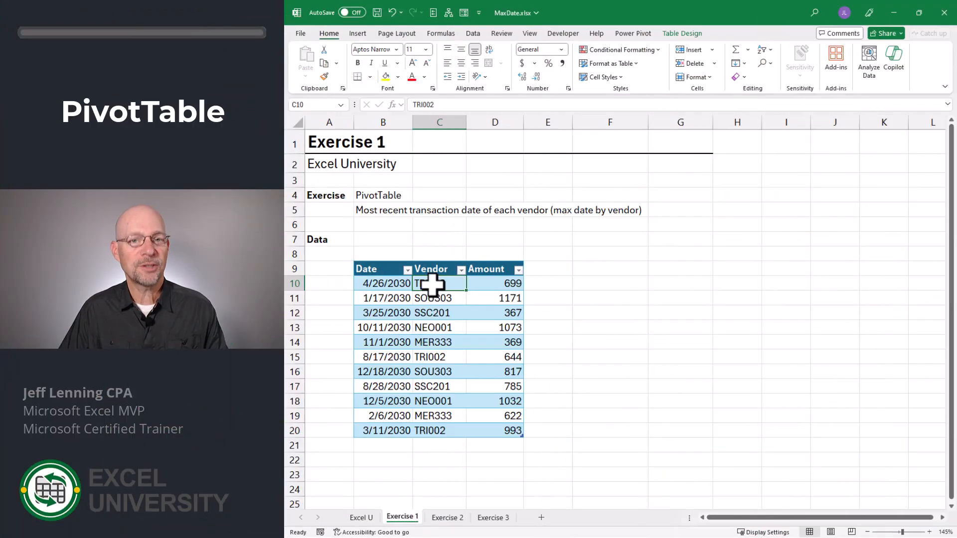
# - Insert a PivotTable from the transaction table onto the existing sheet at F9
pyautogui.click(438, 298)
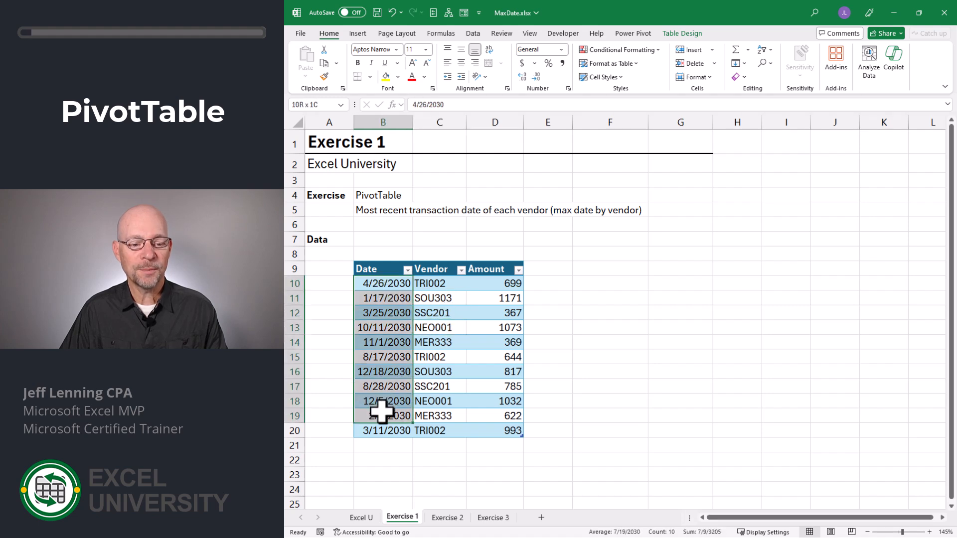
pyautogui.click(438, 283)
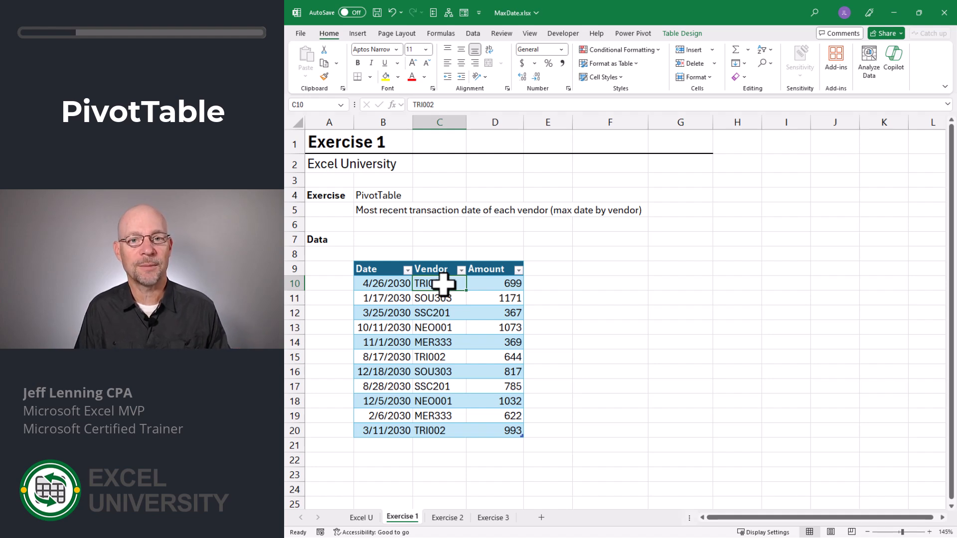
pyautogui.click(309, 56)
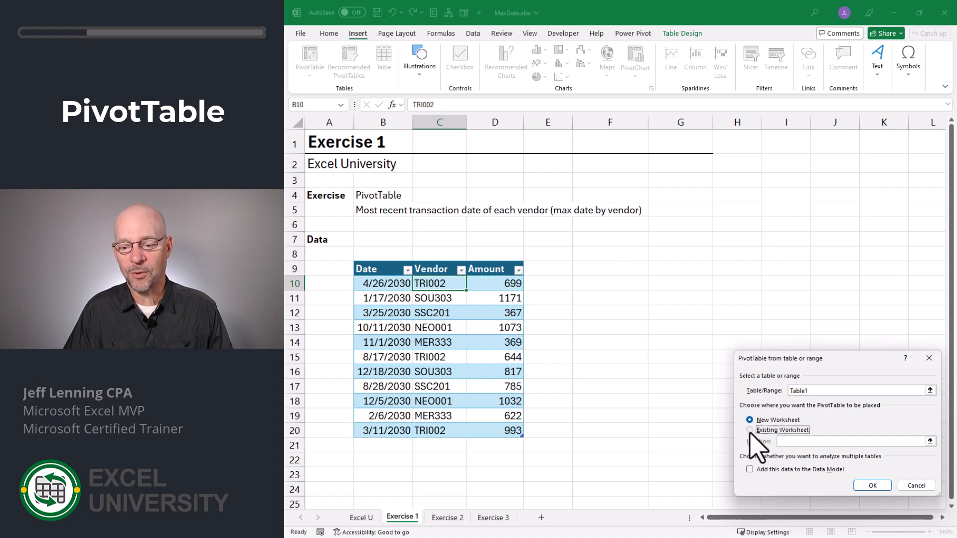
pyautogui.click(749, 429)
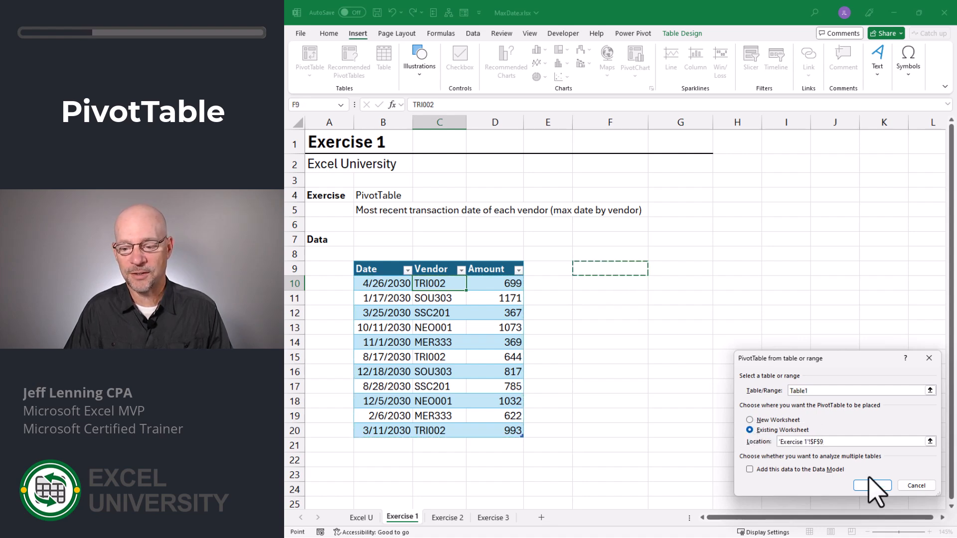
pyautogui.click(871, 484)
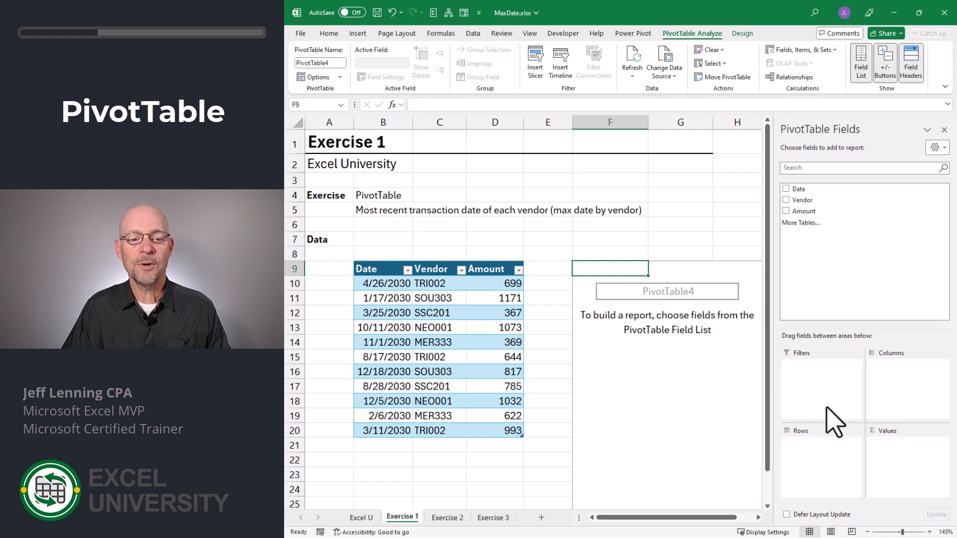
pyautogui.moveTo(827, 403)
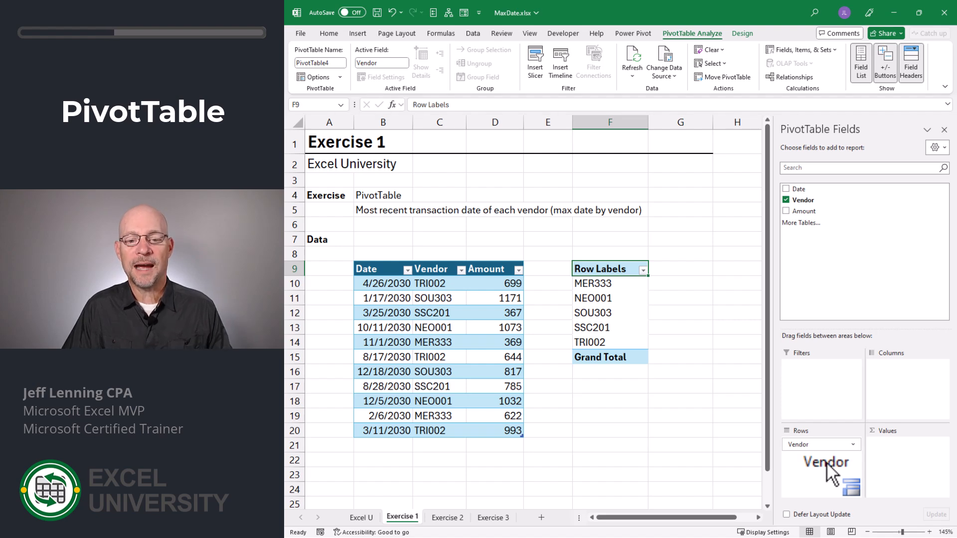
pyautogui.moveTo(813, 191)
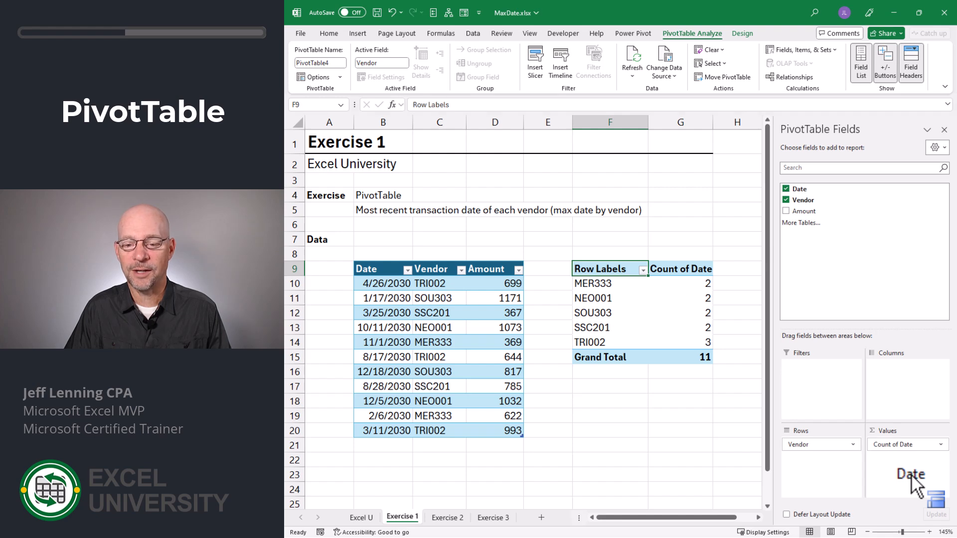
pyautogui.moveTo(700, 329)
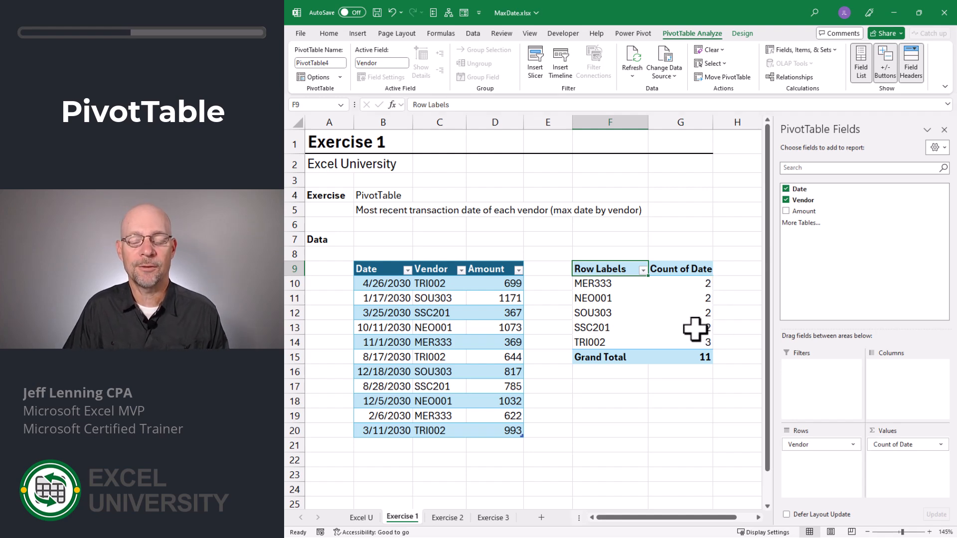
pyautogui.moveTo(696, 375)
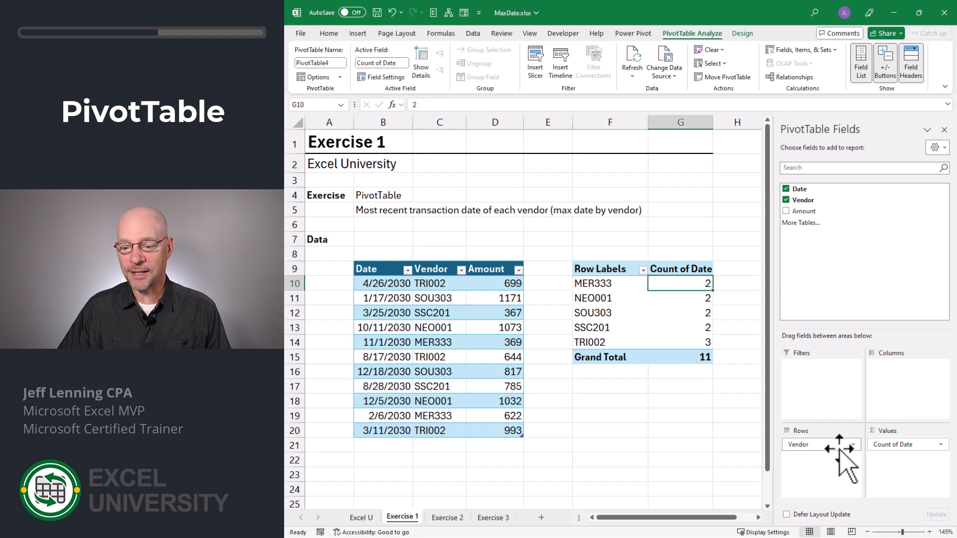
# - Change the Date value field from Count to Max via Value Field Settings
pyautogui.click(907, 444)
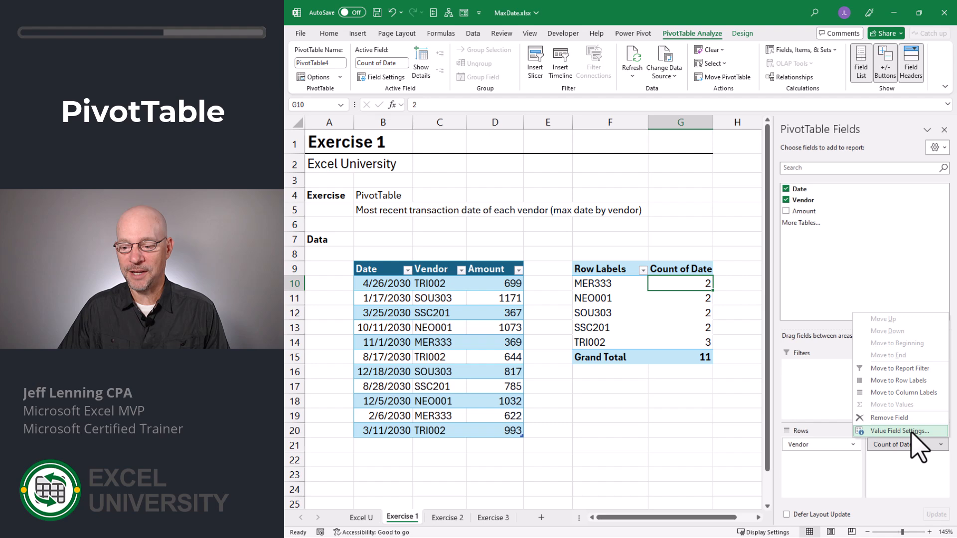
pyautogui.click(896, 431)
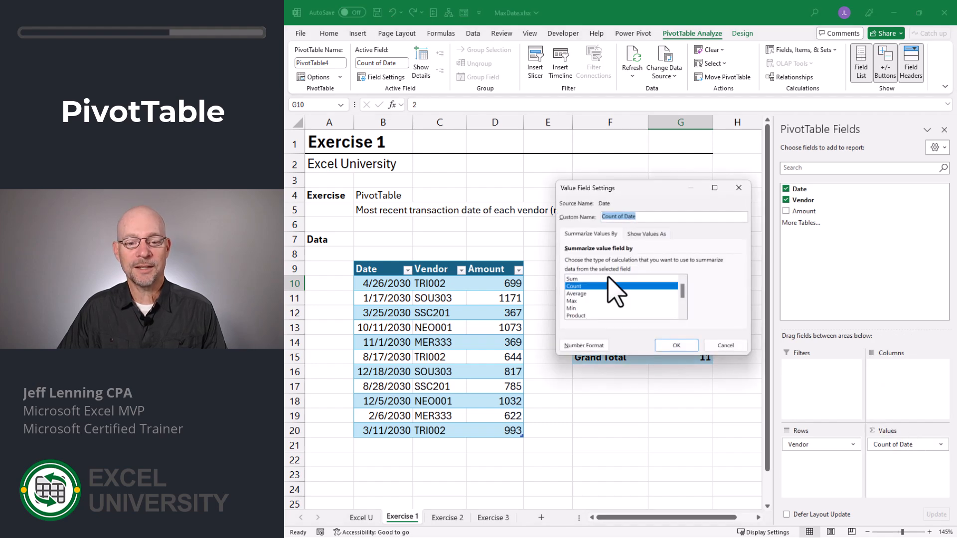
pyautogui.click(572, 301)
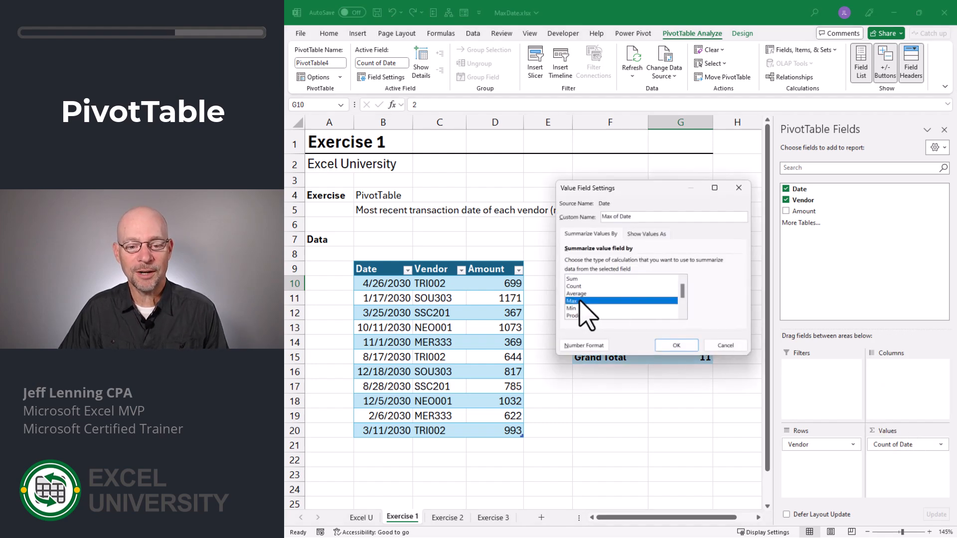
pyautogui.click(676, 344)
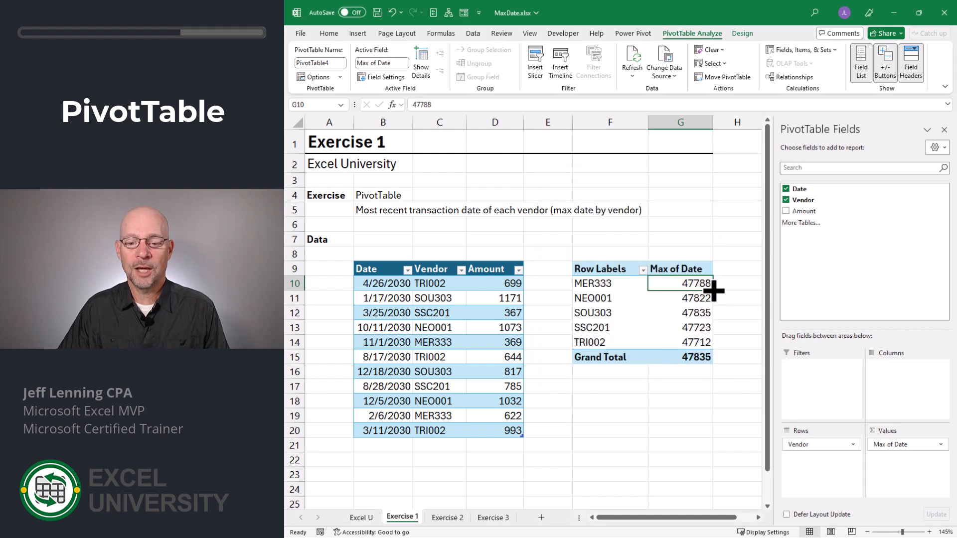
pyautogui.moveTo(696, 357)
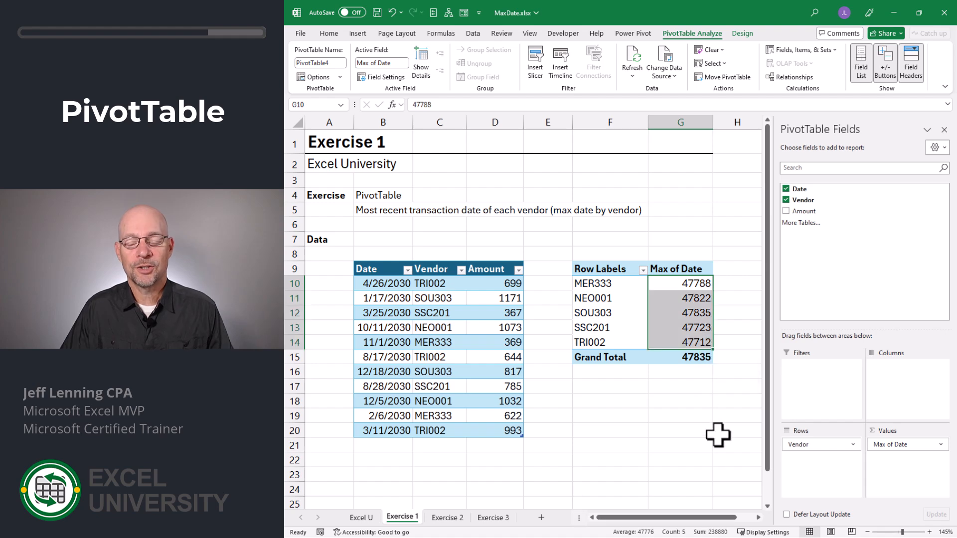
# - Format the values as Short Date and turn off the PivotTable grand totals
pyautogui.click(329, 33)
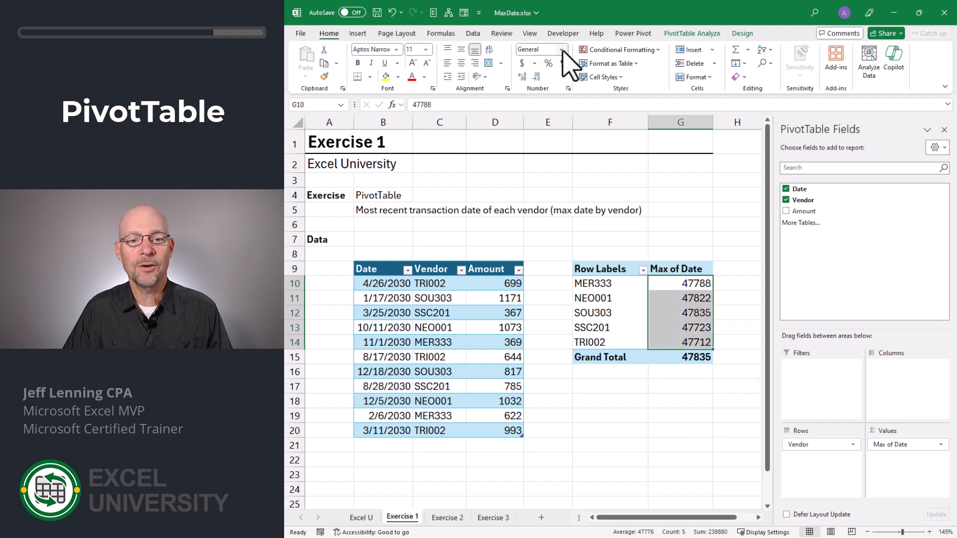
pyautogui.click(566, 50)
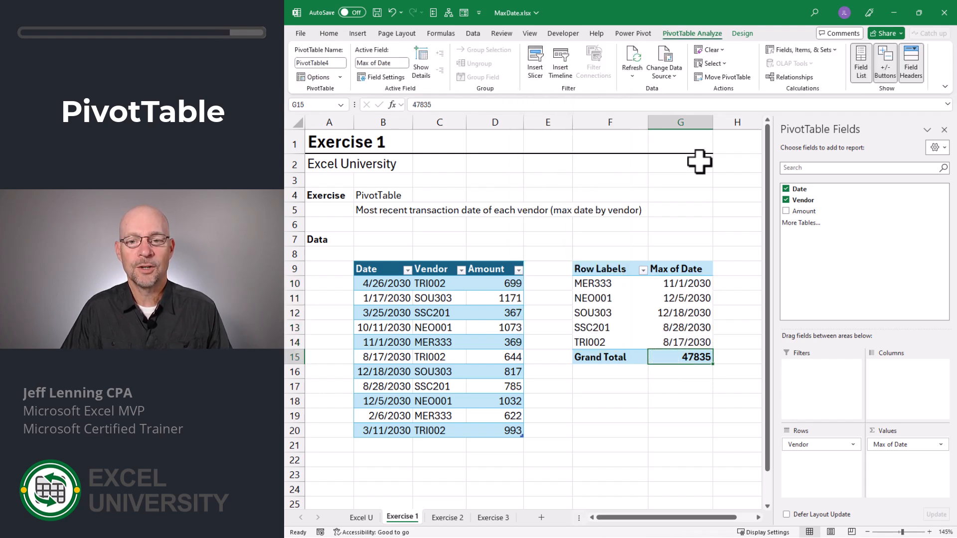
pyautogui.click(741, 33)
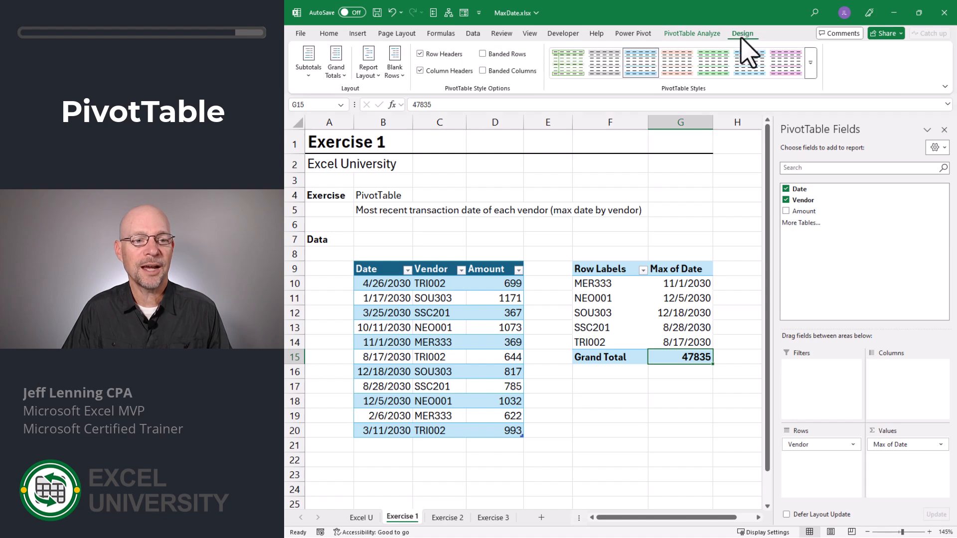
pyautogui.click(335, 60)
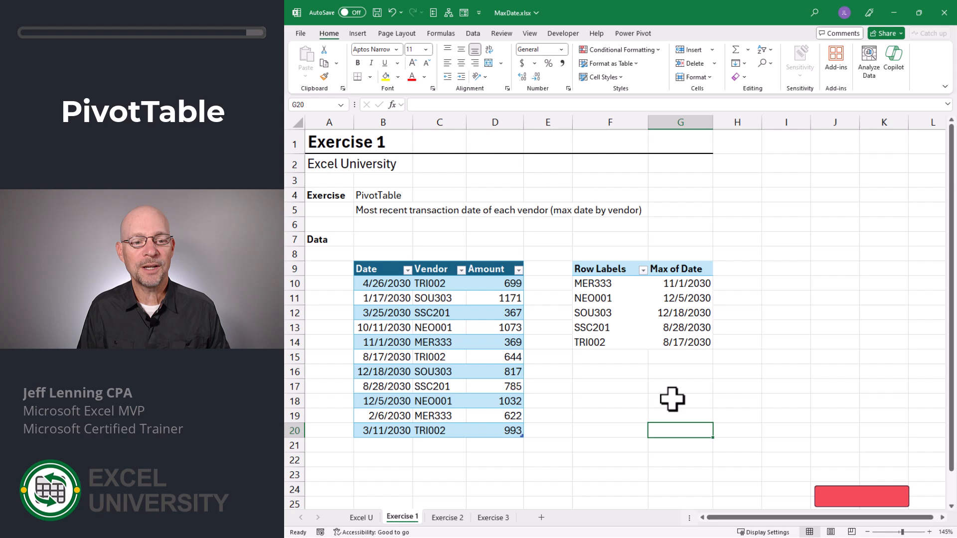
pyautogui.moveTo(871, 505)
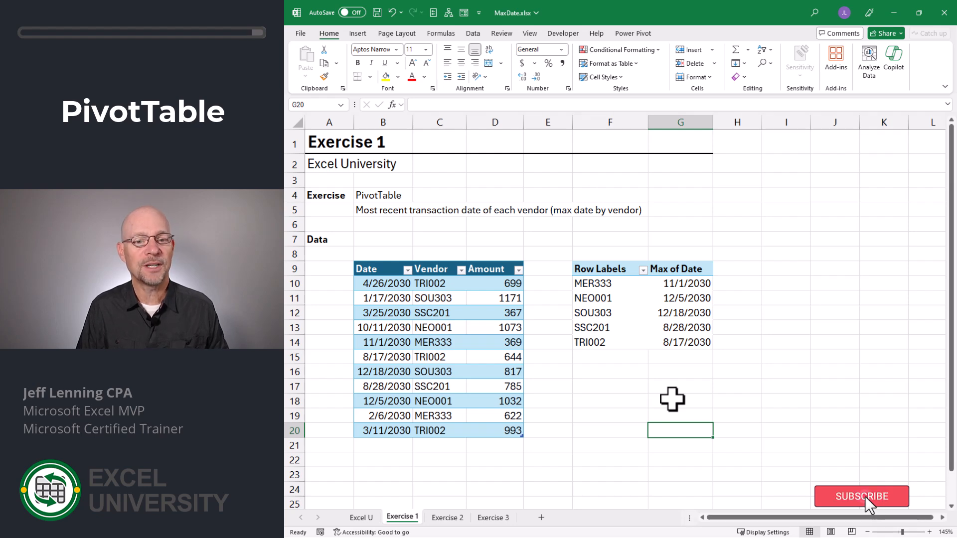
pyautogui.click(446, 517)
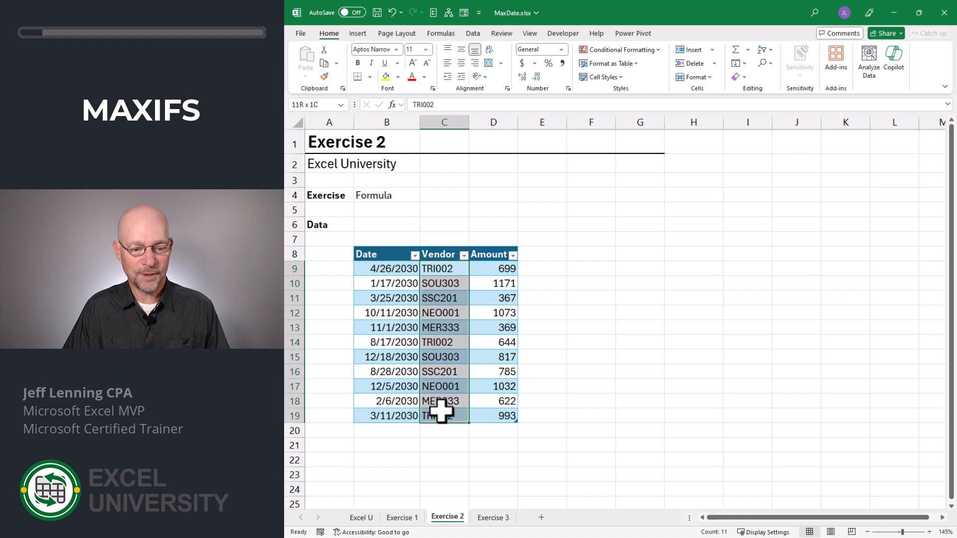
# - Paste the Vendor column as values at F8 and remove duplicates to leave five vendors
pyautogui.click(305, 60)
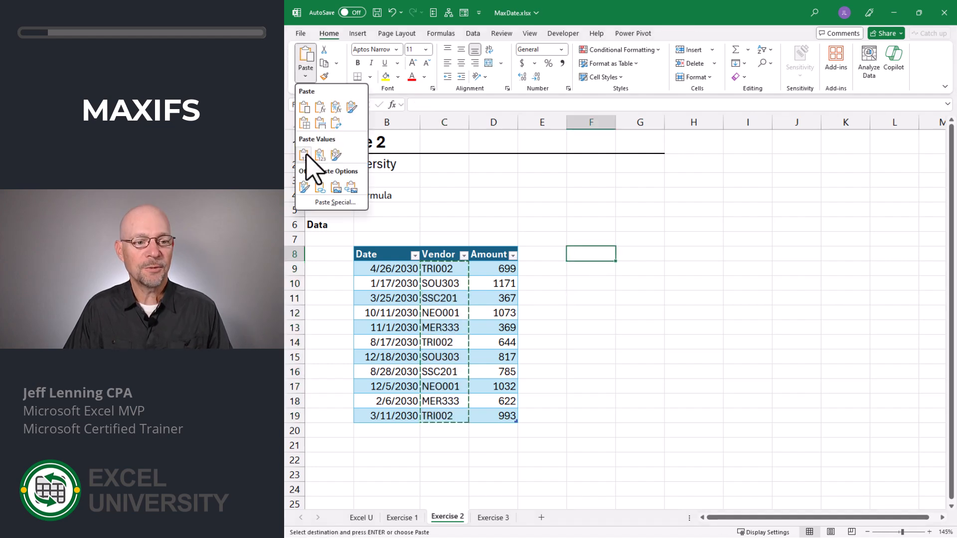
pyautogui.click(304, 153)
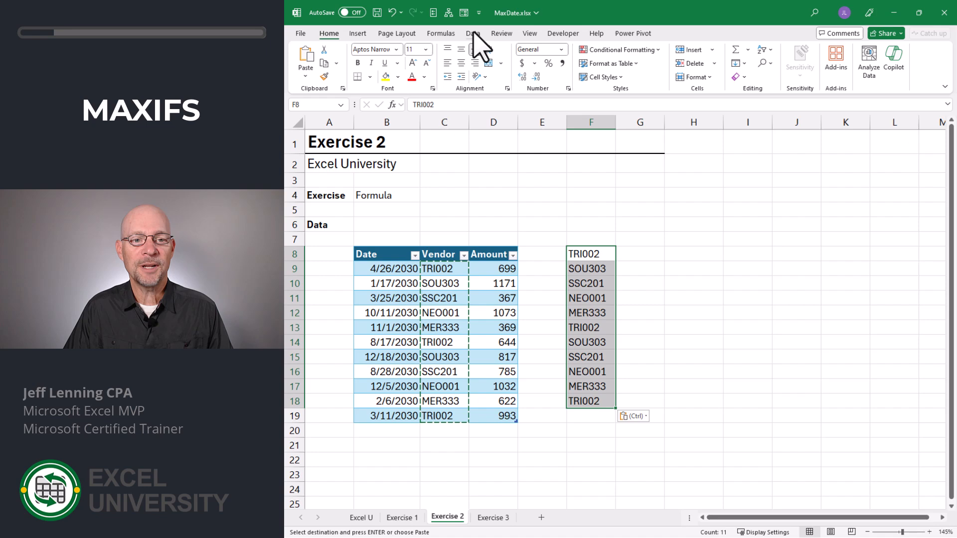
pyautogui.click(473, 33)
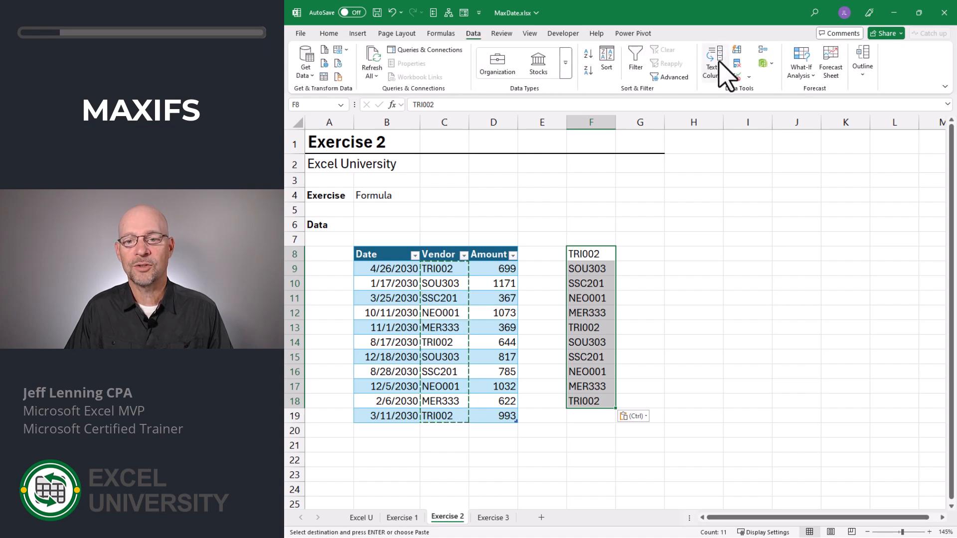
pyautogui.click(736, 63)
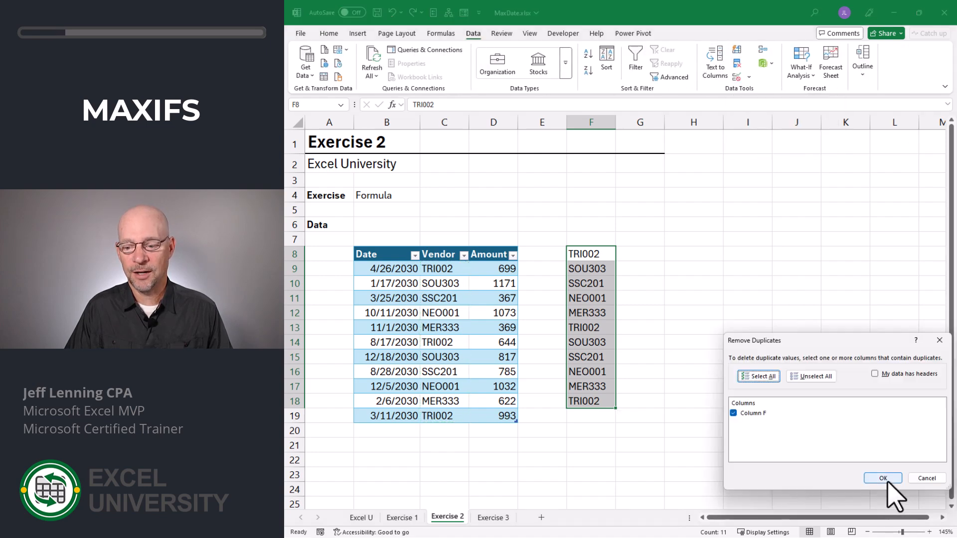
pyautogui.click(883, 478)
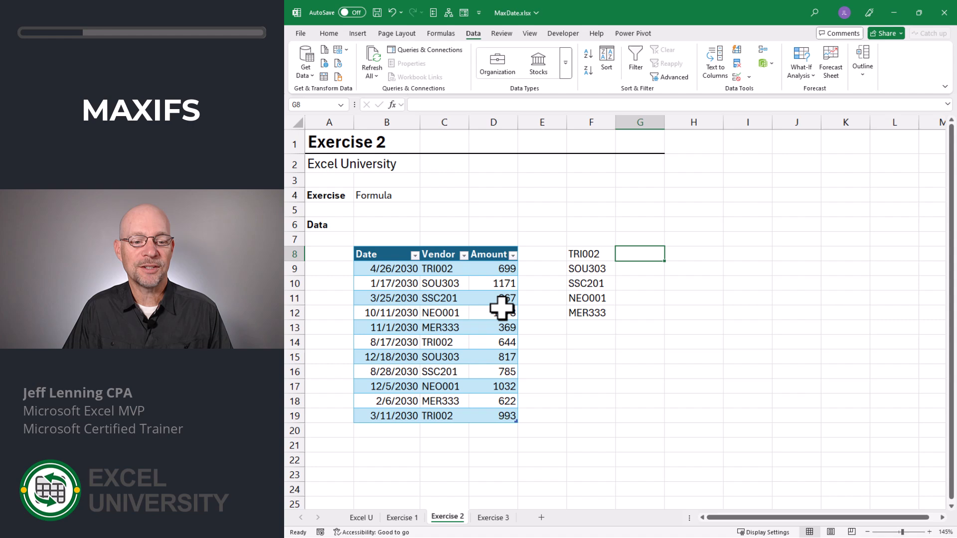
# - Enter =MAXIFS(Table2[Date],Table2[Vendor],F8) in G8 and fill it down to G12
pyautogui.write('=')
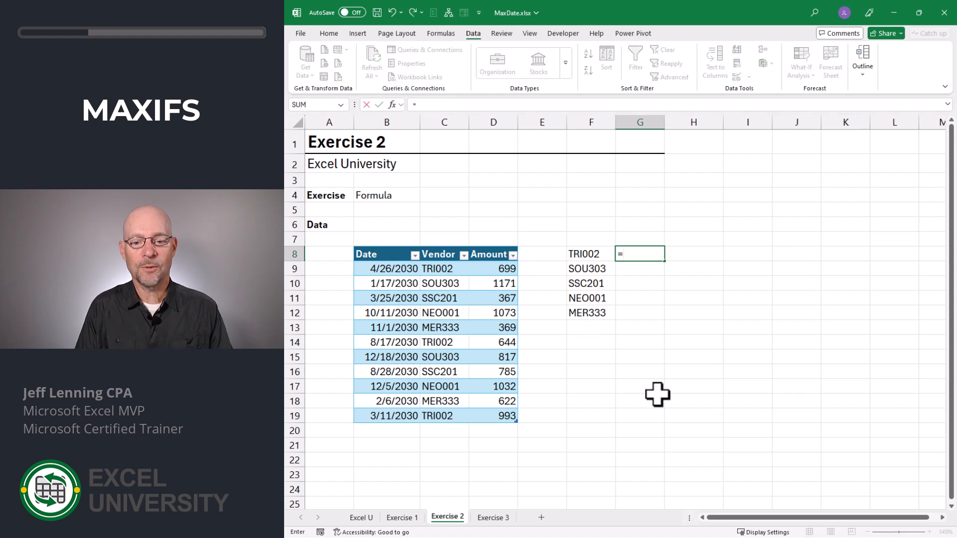
pyautogui.write('max')
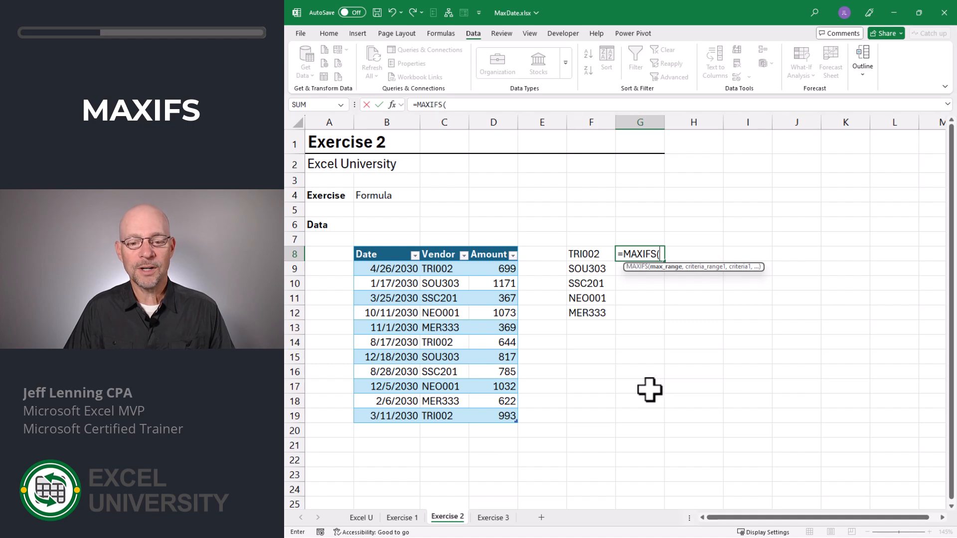
pyautogui.moveTo(387, 268); pyautogui.dragTo(387, 431)
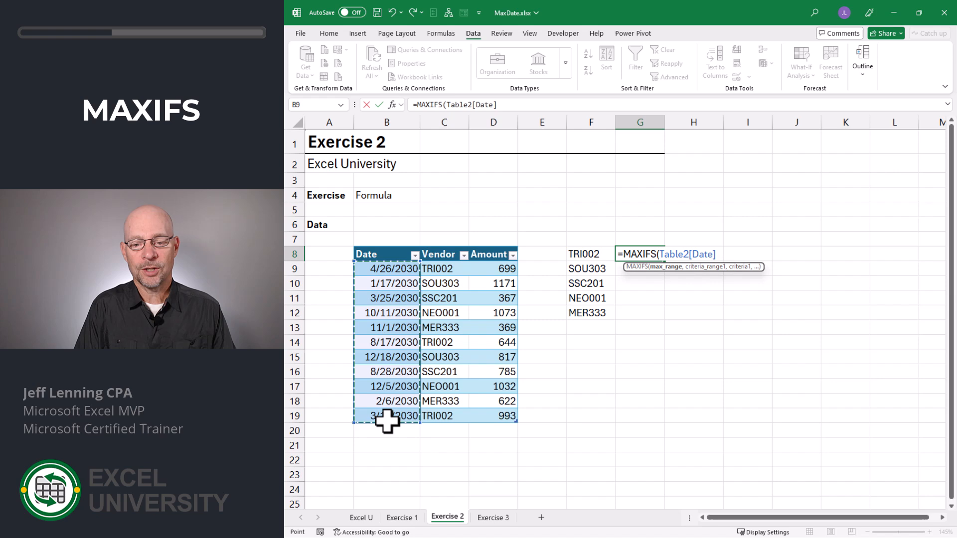
pyautogui.write(',Table2[Vendor],')
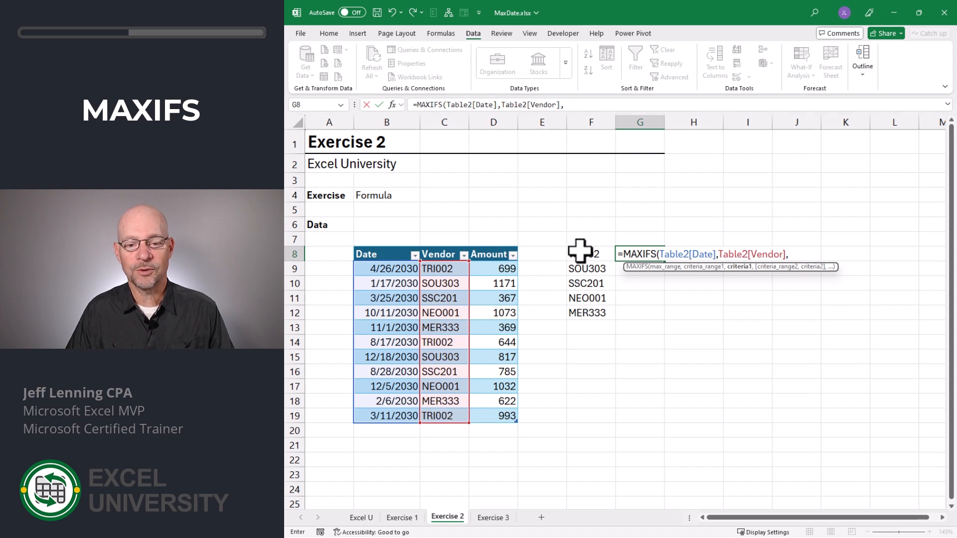
pyautogui.click(590, 254)
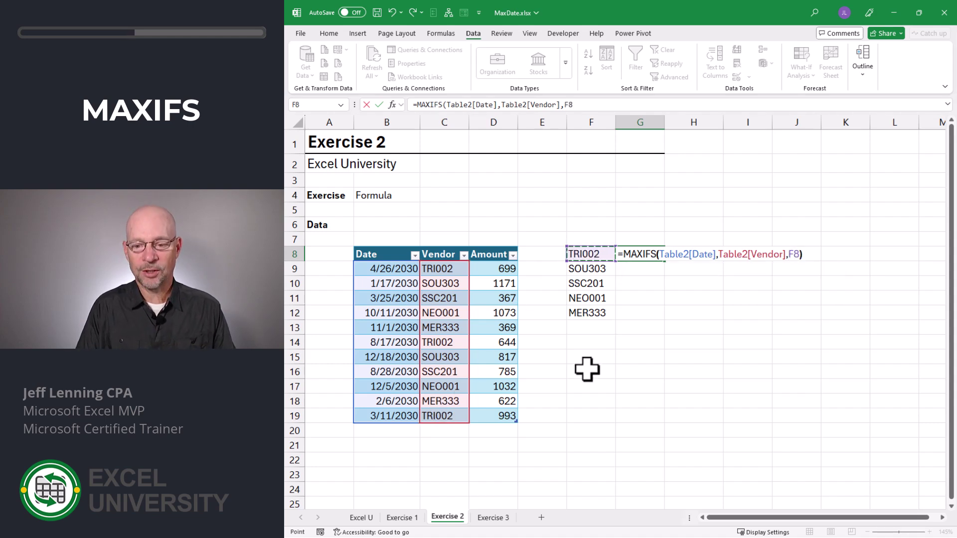
pyautogui.press('Enter')
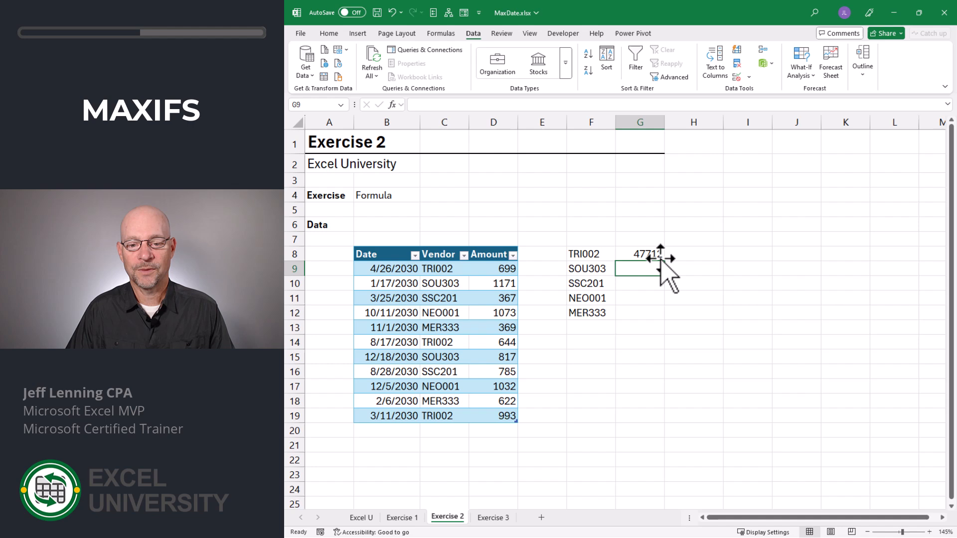
pyautogui.moveTo(640, 254); pyautogui.dragTo(640, 297)
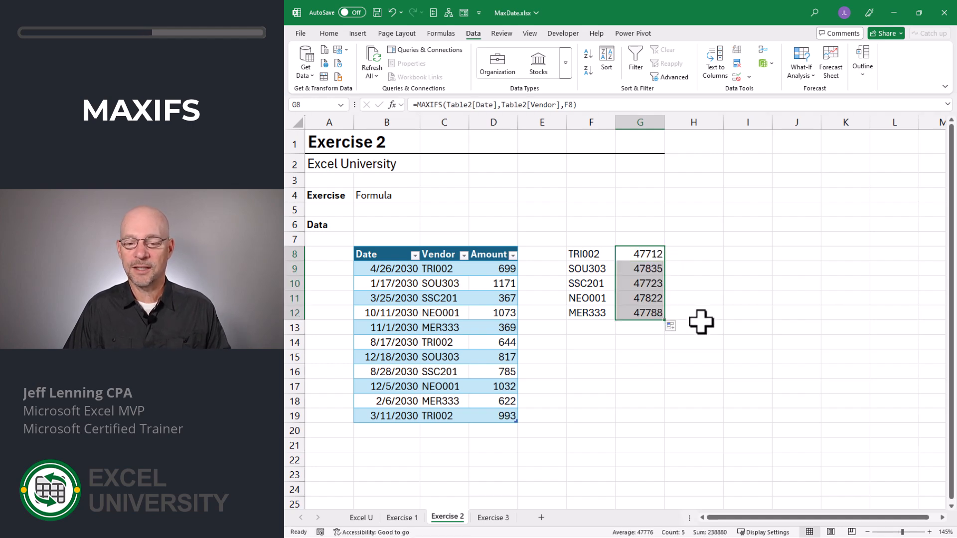
pyautogui.moveTo(333, 47)
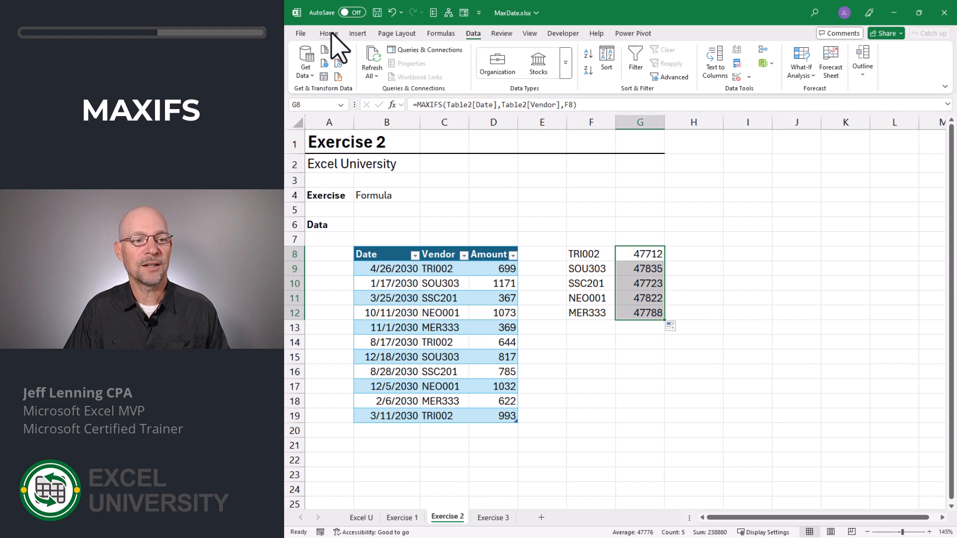
# - Format the MAXIFS results as Short Date
pyautogui.click(329, 34)
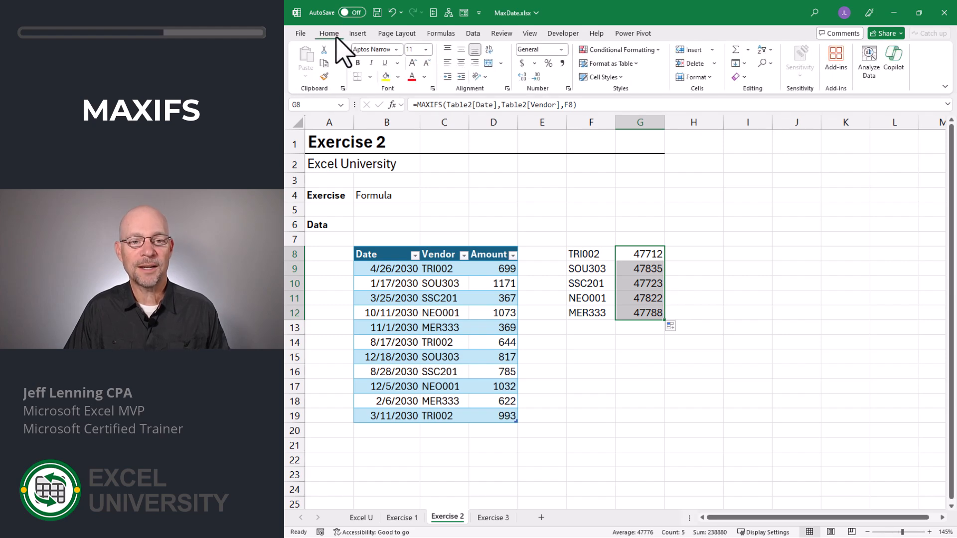
pyautogui.click(562, 49)
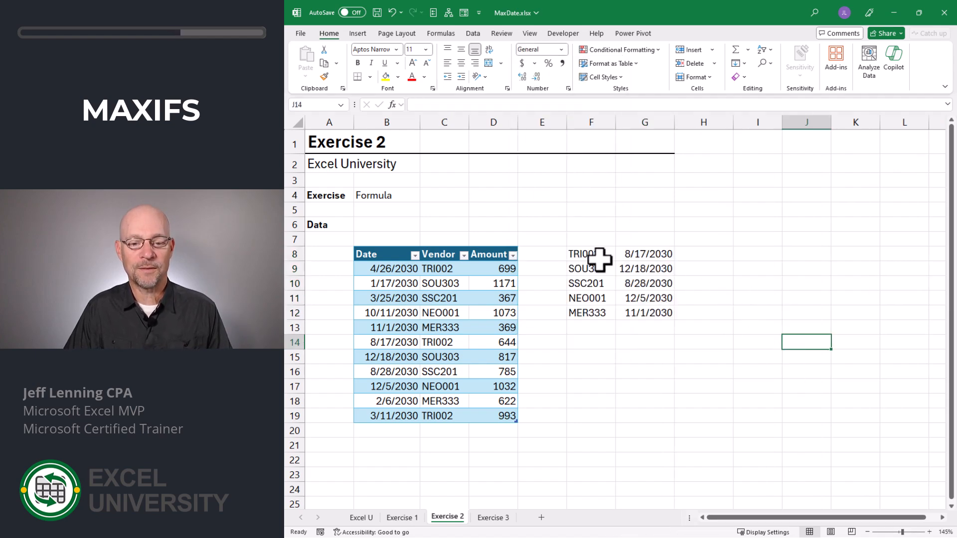
pyautogui.click(590, 254)
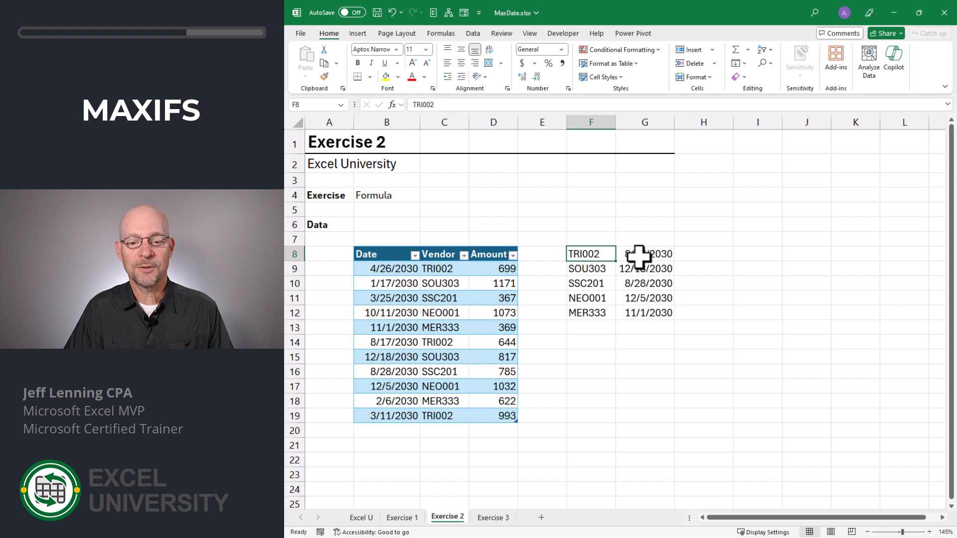
pyautogui.click(405, 518)
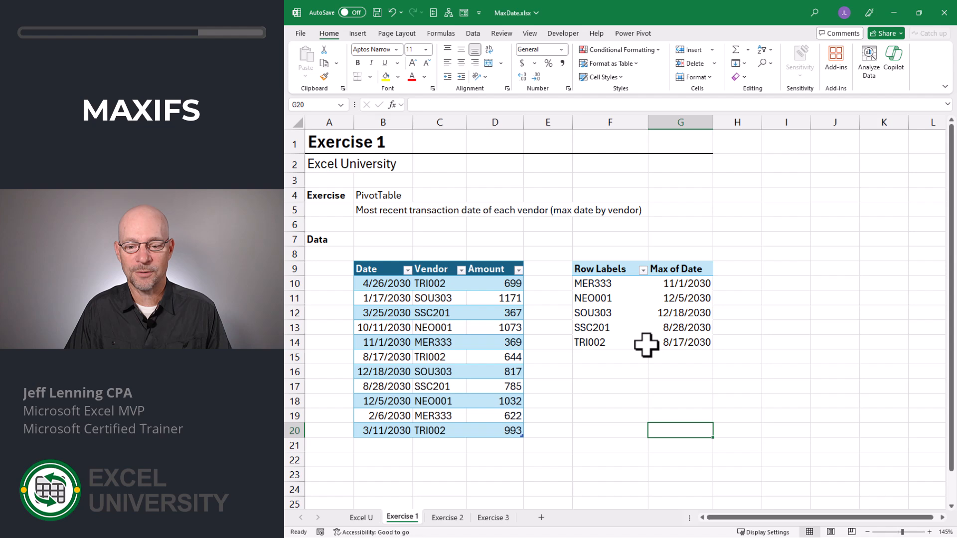
pyautogui.moveTo(576, 283)
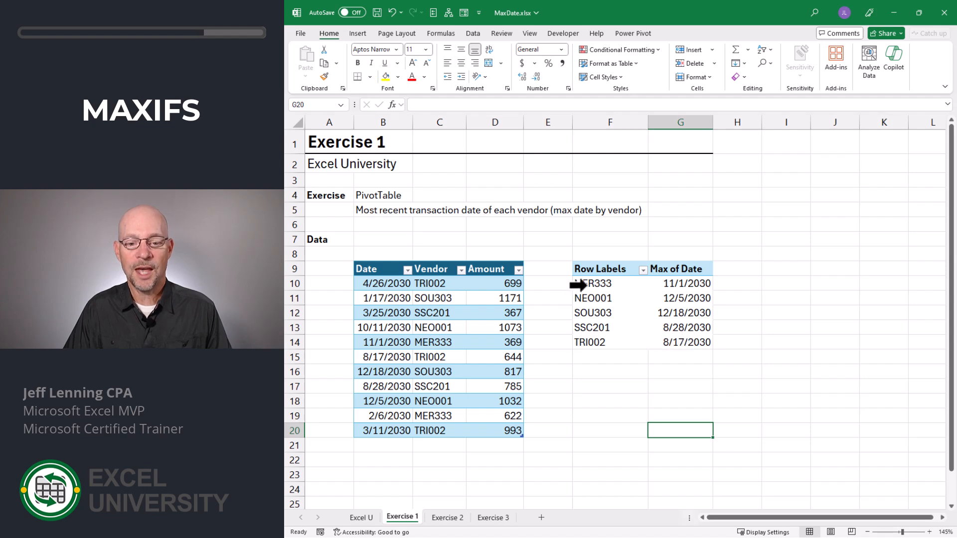
pyautogui.click(447, 517)
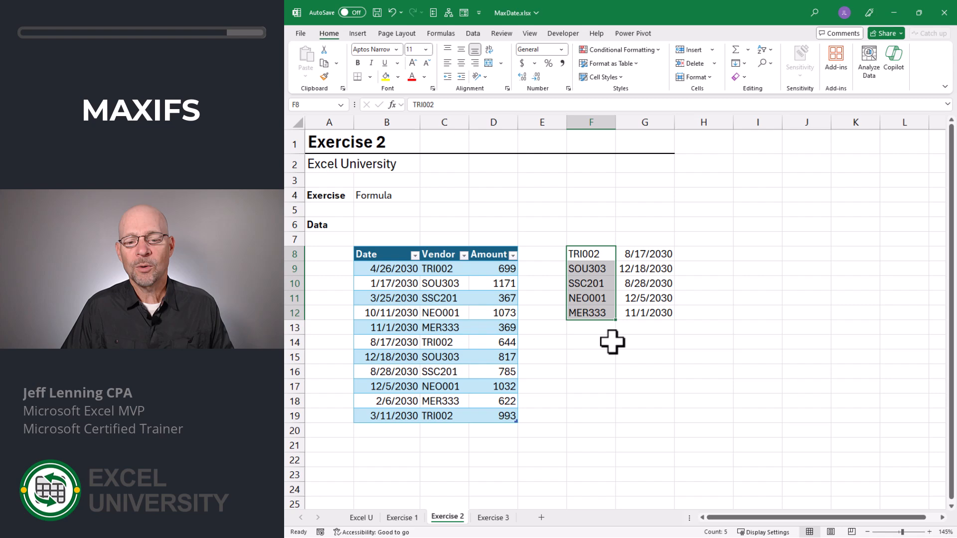
pyautogui.moveTo(617, 403)
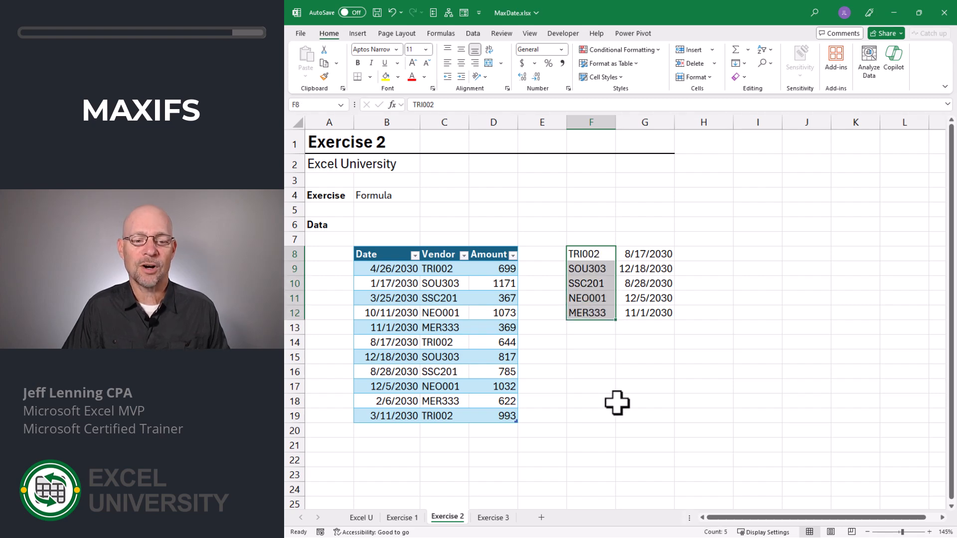
pyautogui.click(493, 518)
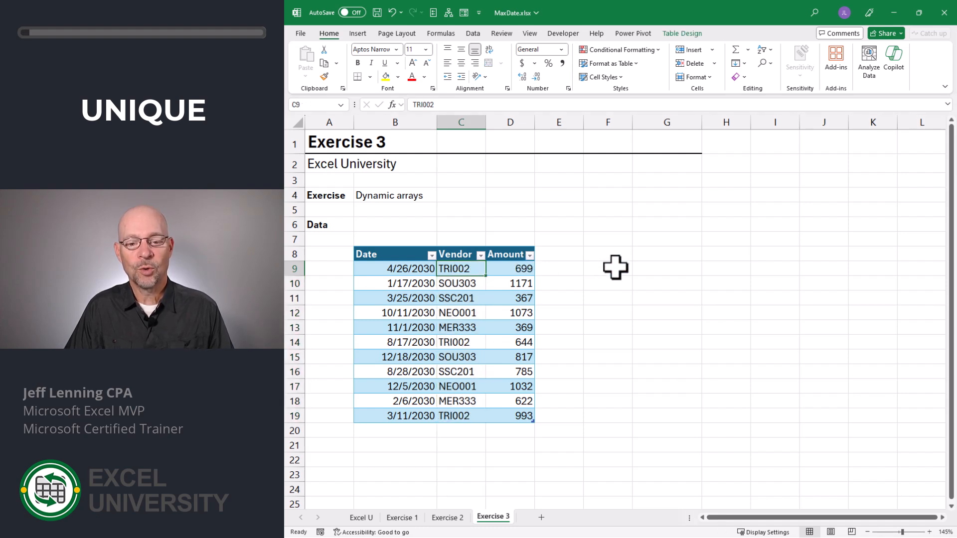
# - Enter =UNIQUE over the table's Vendor column in F9 to spill the five vendors
pyautogui.write('=uni')
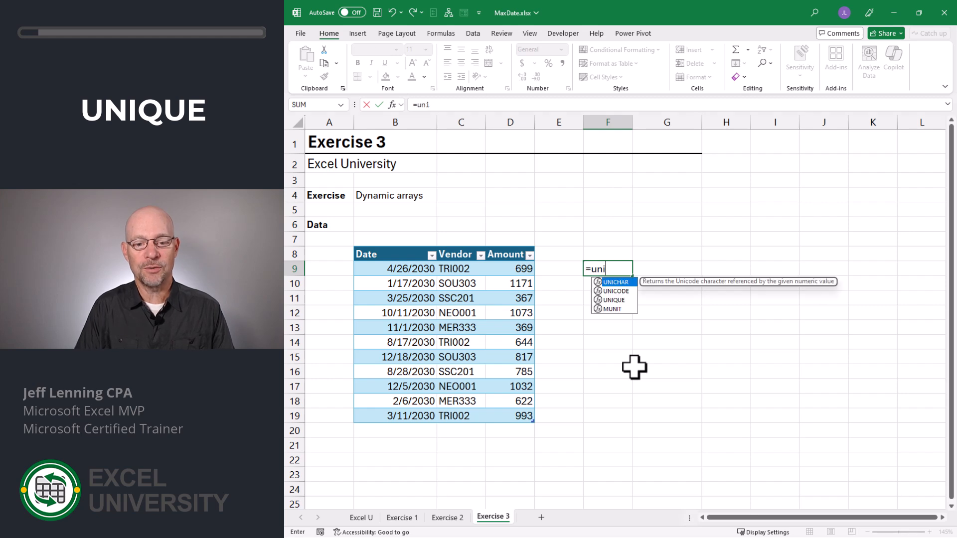
pyautogui.moveTo(460, 268); pyautogui.dragTo(461, 415)
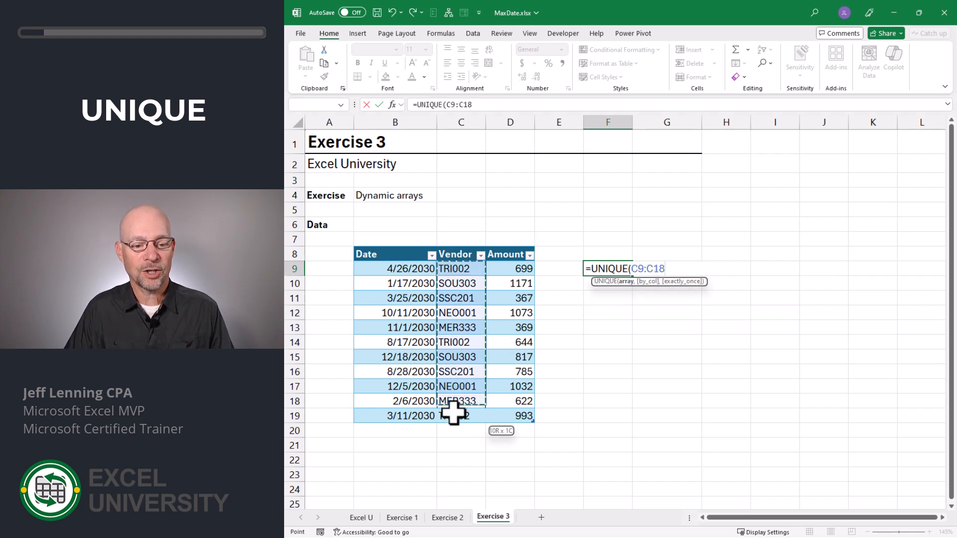
pyautogui.press('Enter')
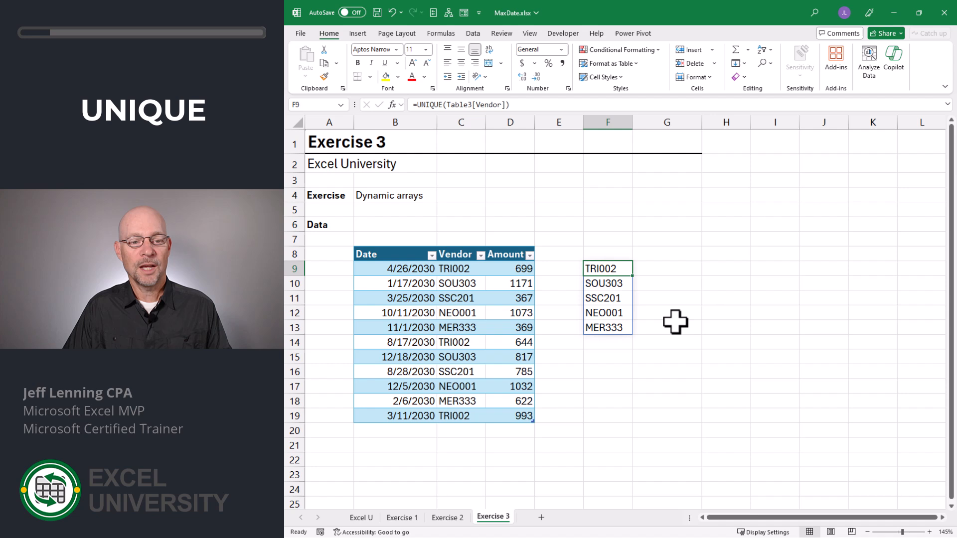
pyautogui.moveTo(451, 269)
pyautogui.write('=')
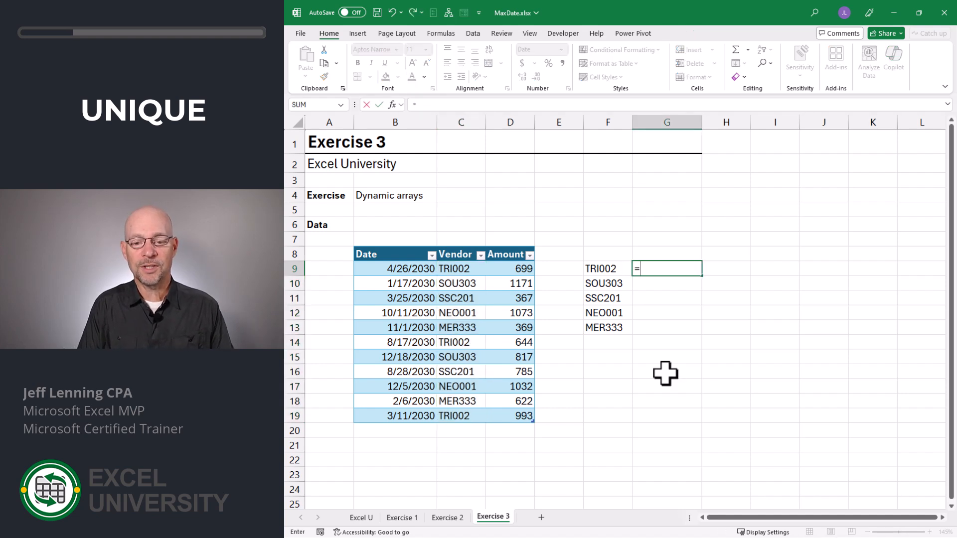
# - Enter =MAXIFS(Table3[Date],Table3[Vendor],F9#) in G9 so latest dates spill for all vendors
pyautogui.write('maxif')
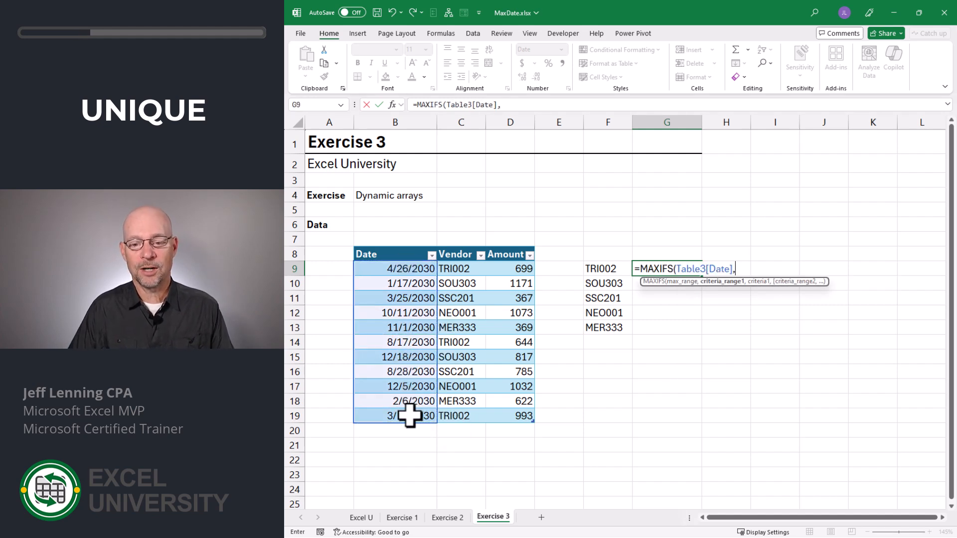
pyautogui.moveTo(461, 268); pyautogui.dragTo(460, 328)
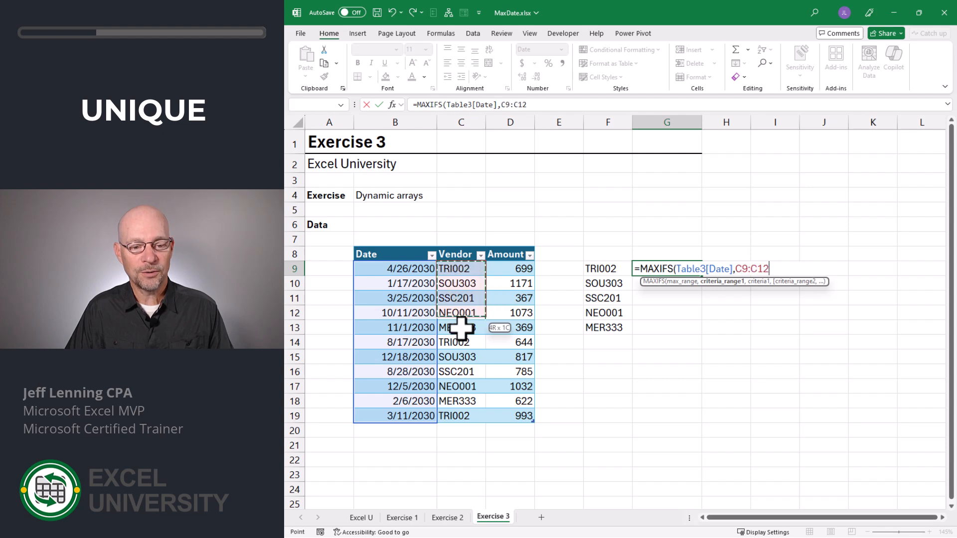
pyautogui.click(460, 254)
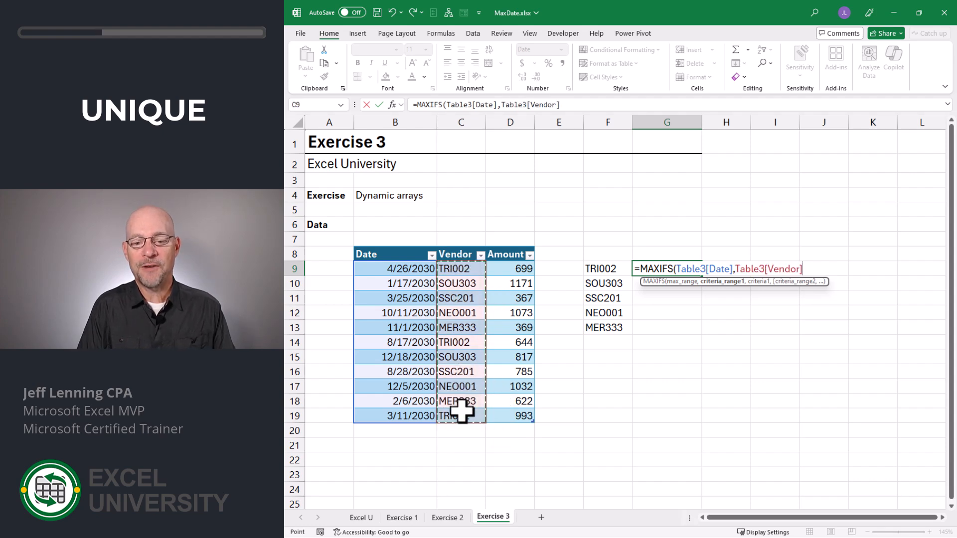
pyautogui.write(',')
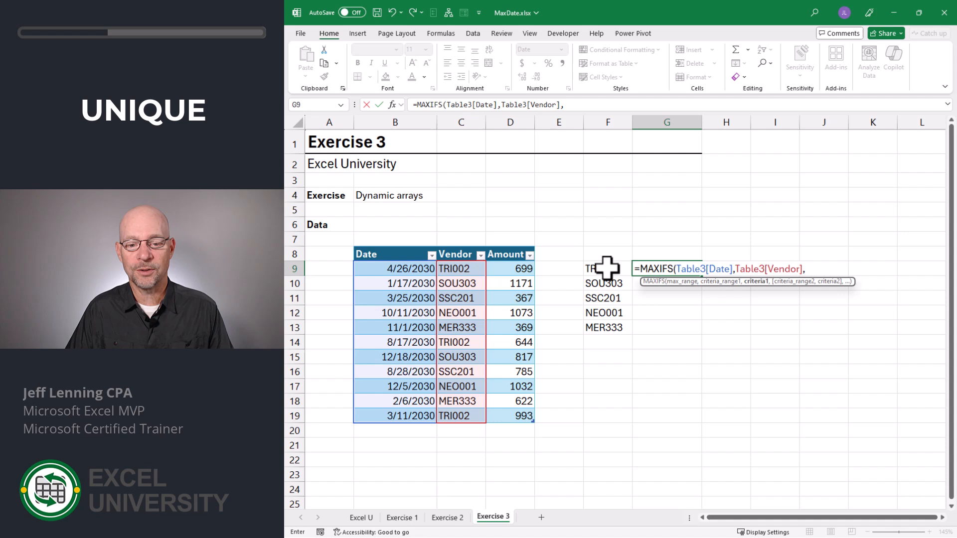
pyautogui.click(604, 269)
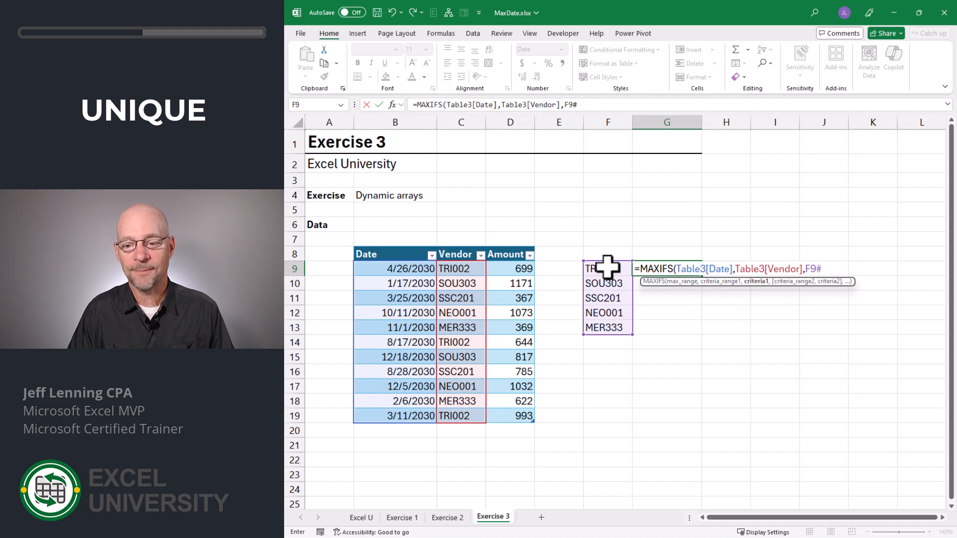
pyautogui.moveTo(607, 268); pyautogui.dragTo(607, 312)
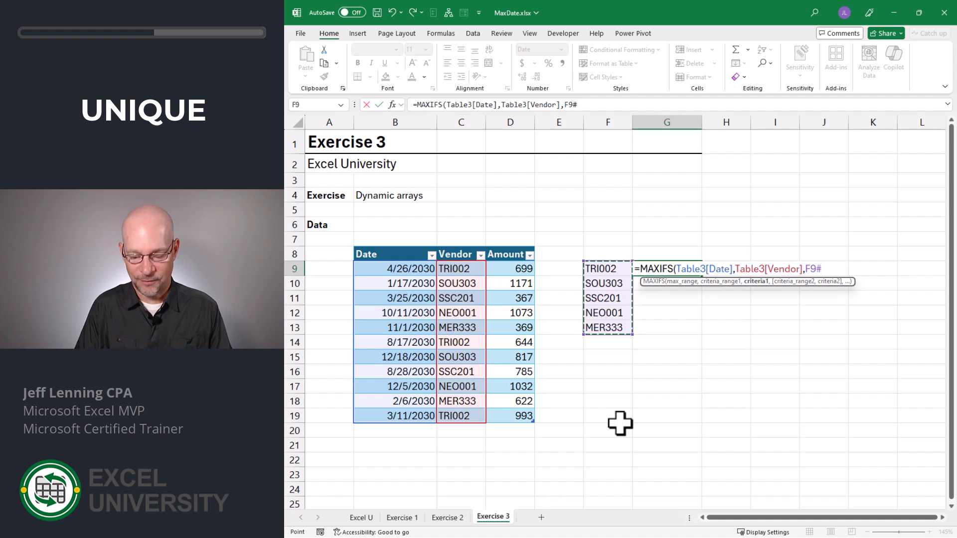
pyautogui.press('Enter')
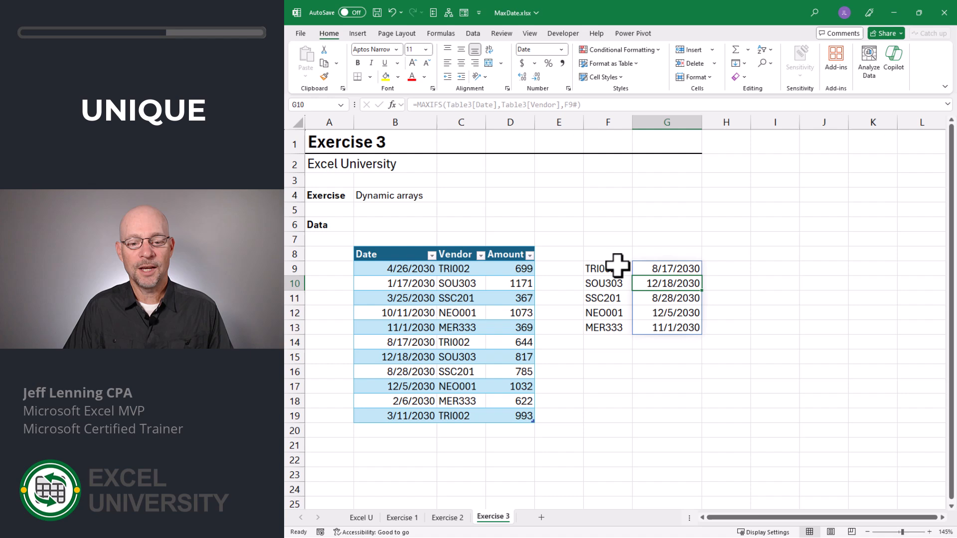
pyautogui.moveTo(625, 349)
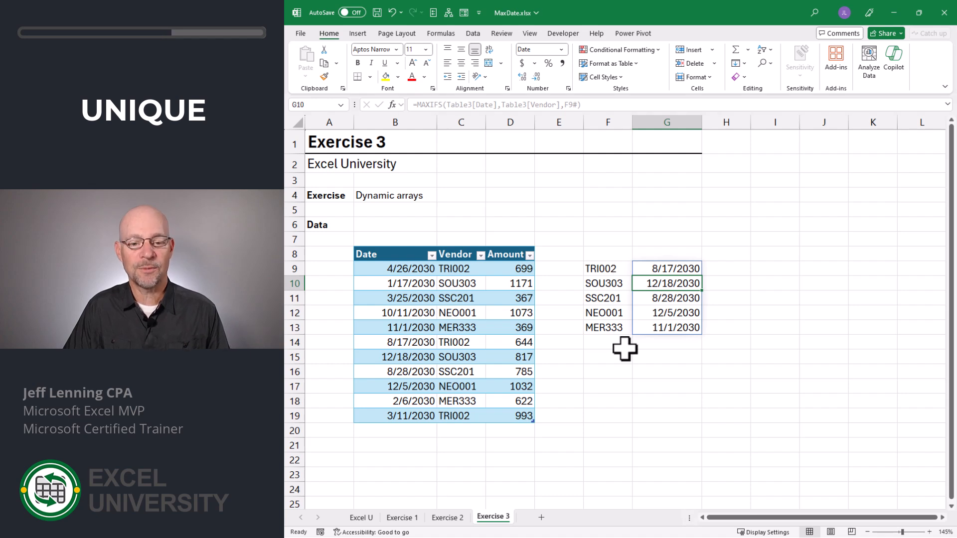
# - Add a row dated 1/1/2030 for JEF100 below the table and check the spilled formulas pick it up
pyautogui.click(392, 431)
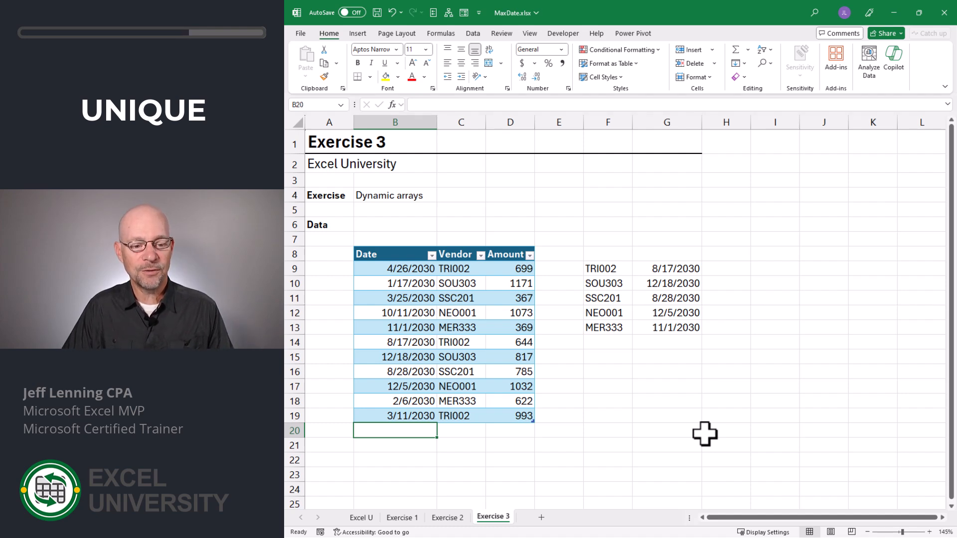
pyautogui.write('1/1/2030')
pyautogui.click(462, 429)
pyautogui.write('JEF100')
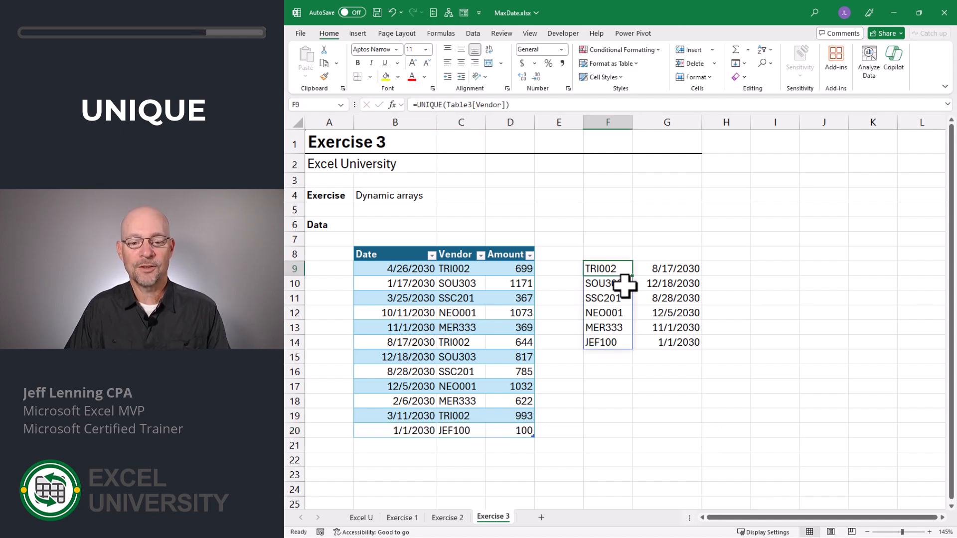
pyautogui.moveTo(610, 350)
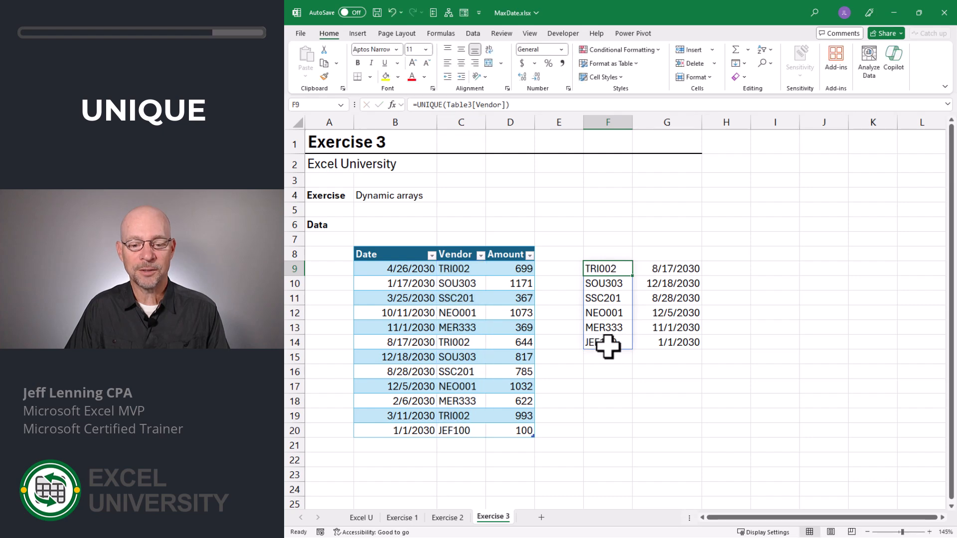
pyautogui.click(666, 269)
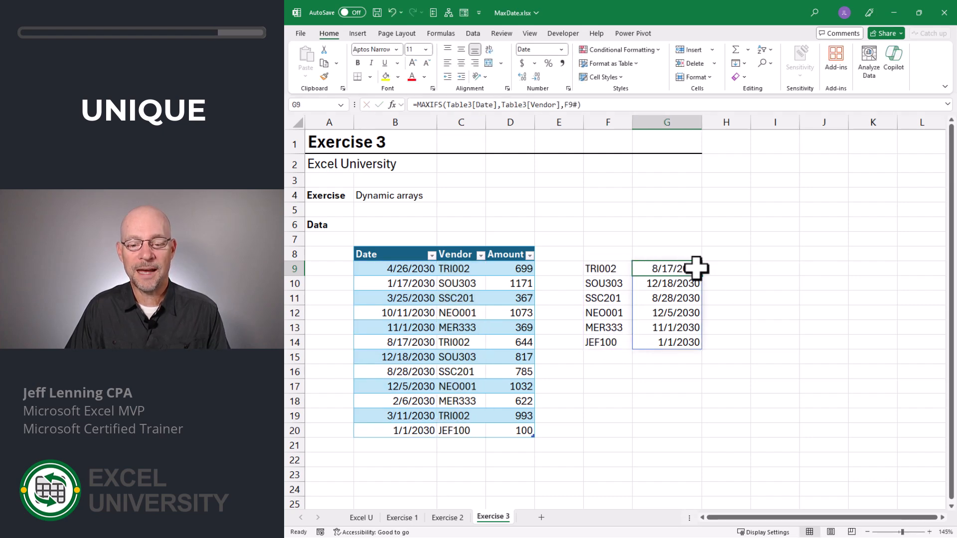
pyautogui.moveTo(606, 358)
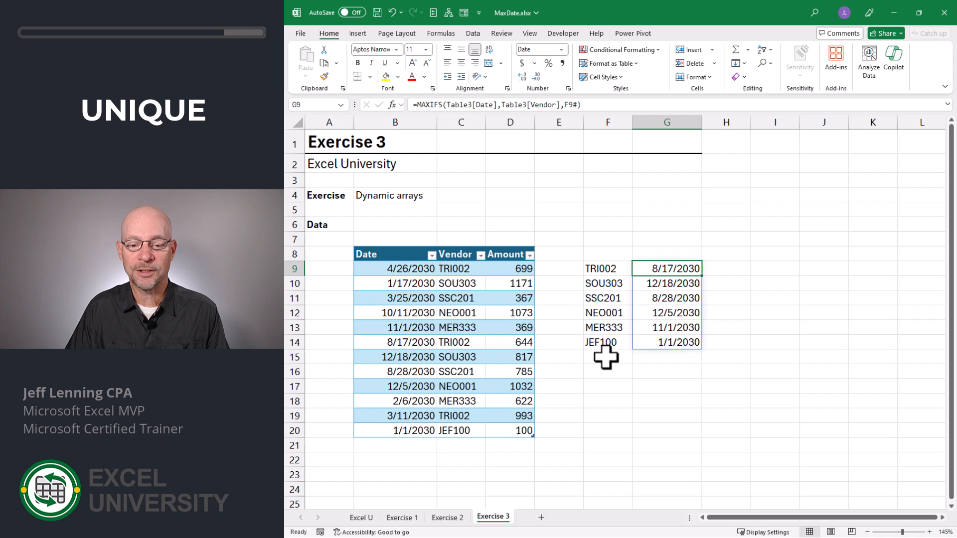